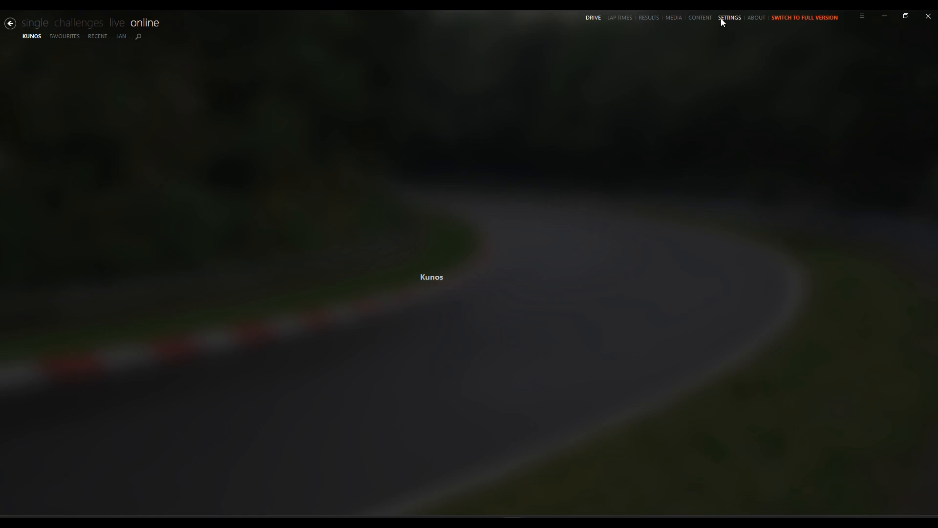
Step: Open Content Manager's settings to reach the Custom Shaders Patch Neck FX page
left_click(729, 18)
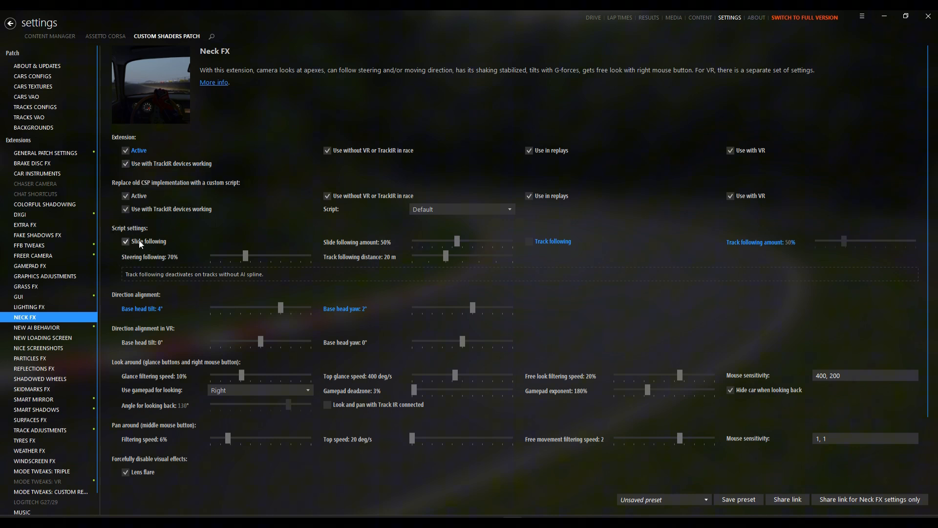
mouse_move(244, 260)
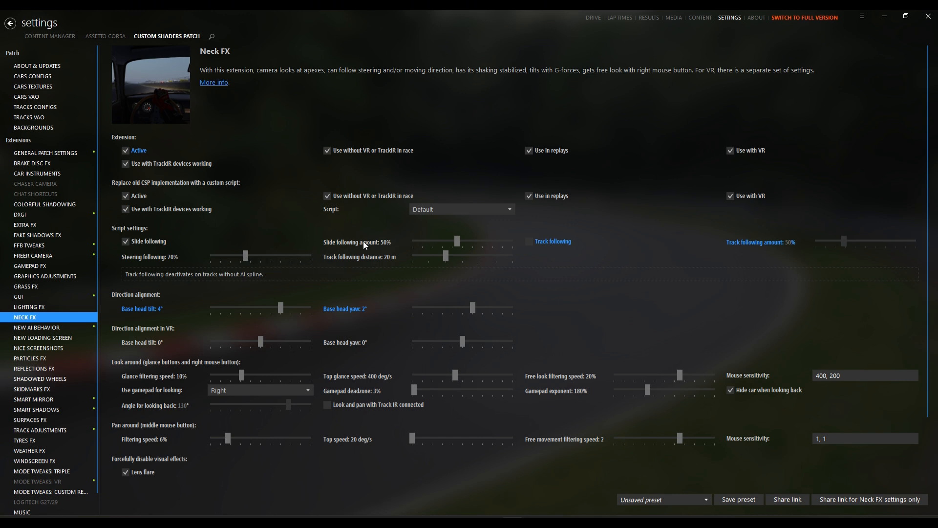
mouse_move(458, 241)
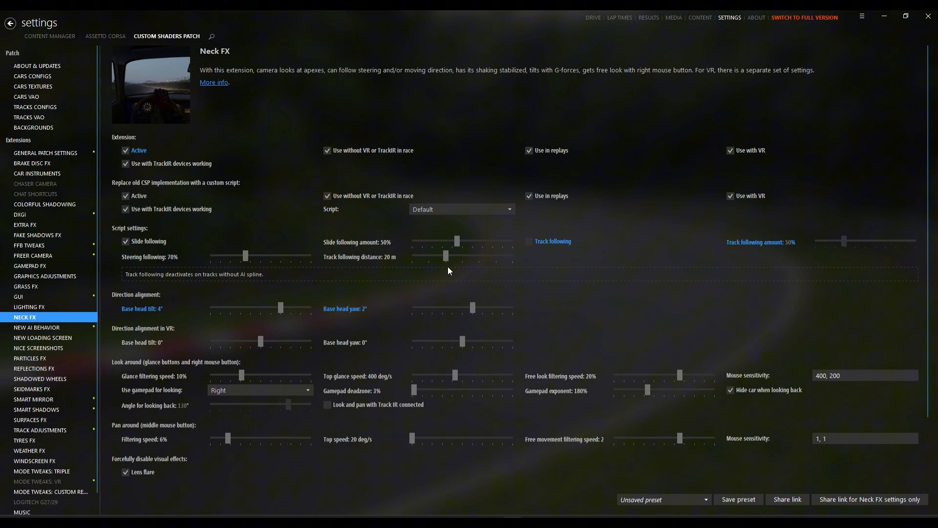
mouse_move(131, 314)
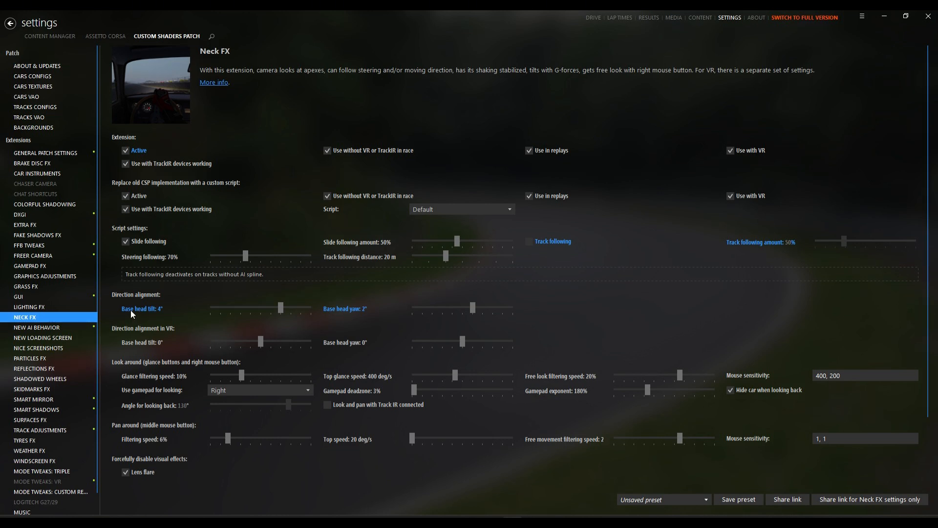
mouse_move(282, 309)
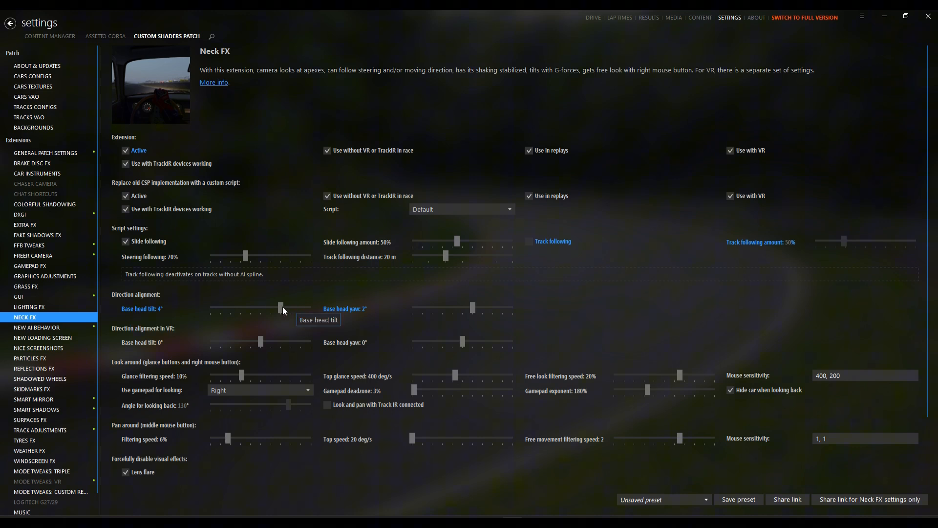
mouse_move(353, 313)
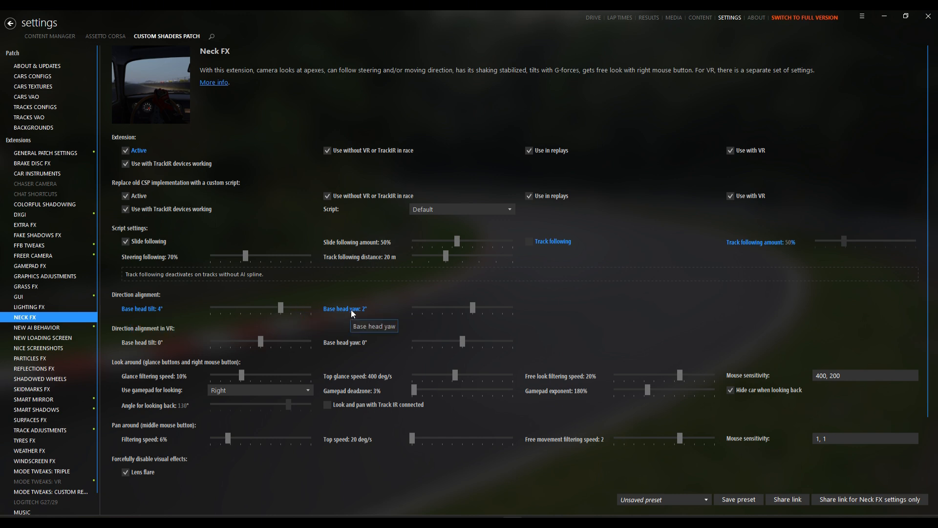
mouse_move(473, 306)
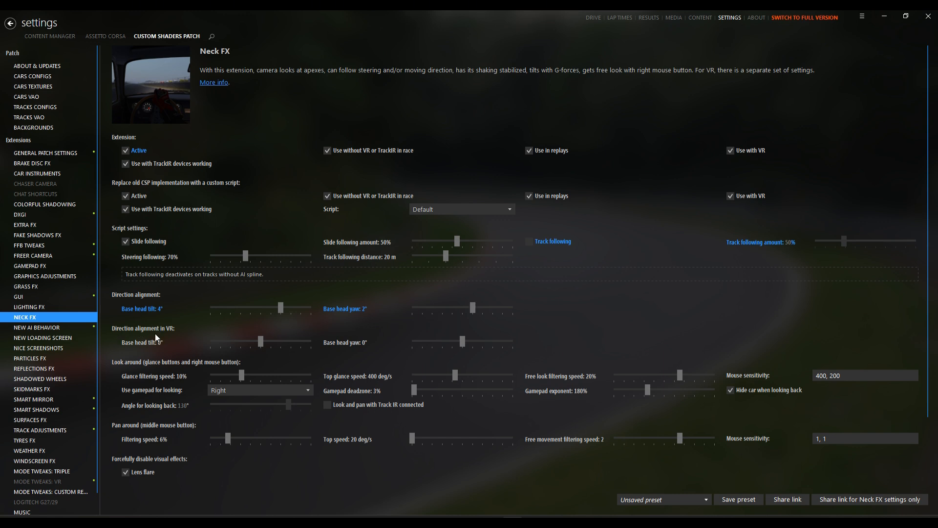
mouse_move(260, 341)
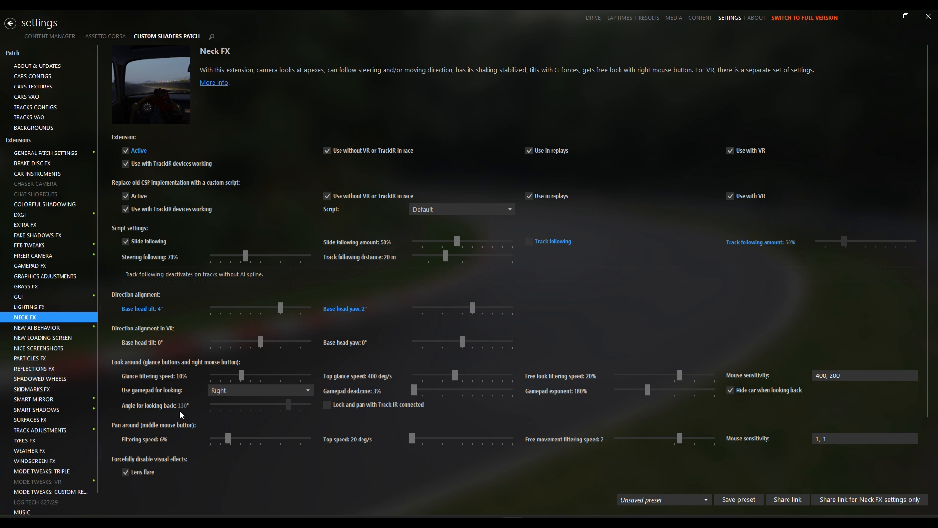
mouse_move(181, 410)
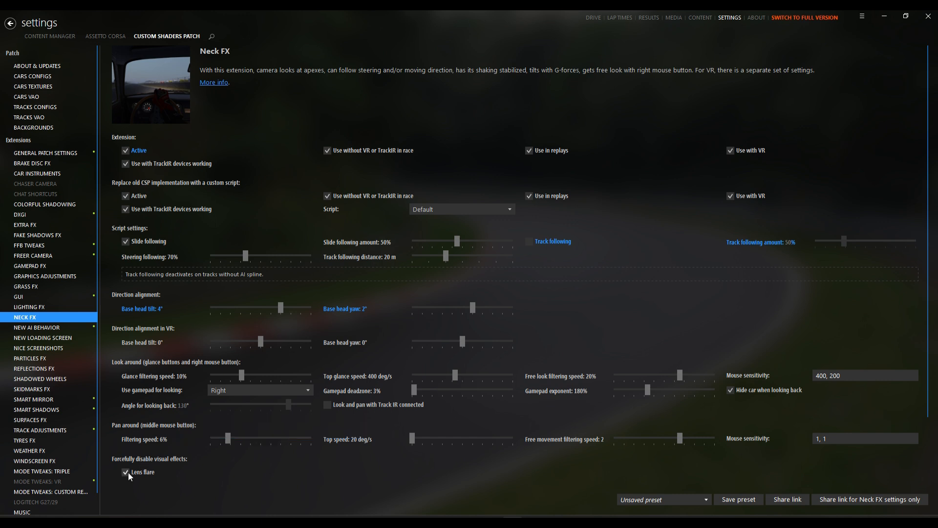
scroll("down", 3)
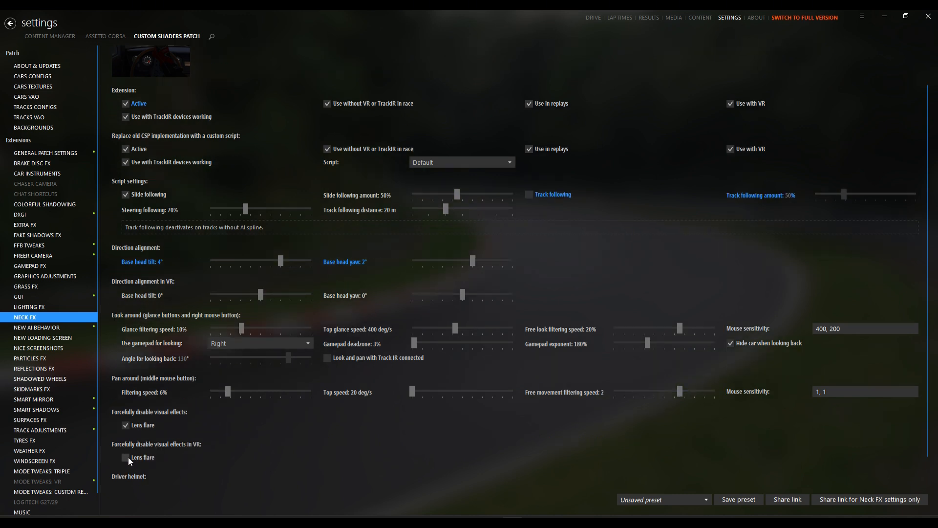
left_click(125, 425)
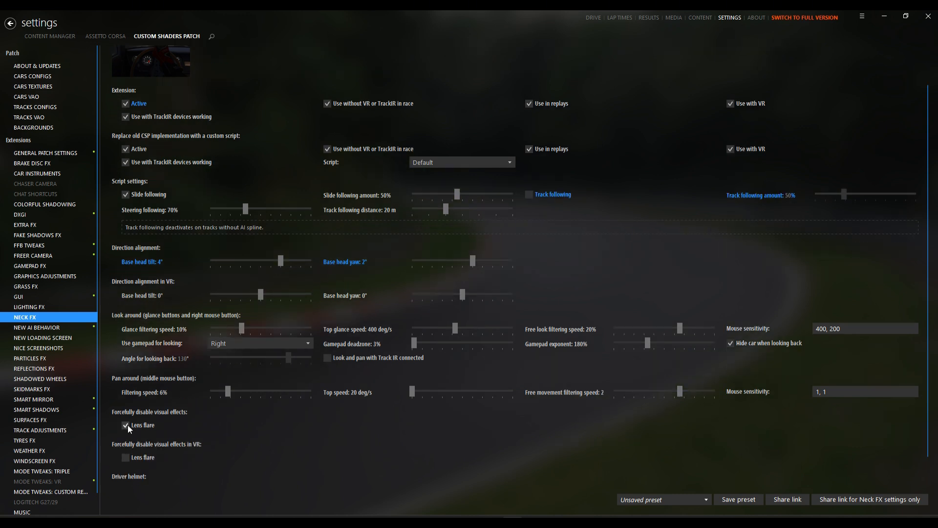